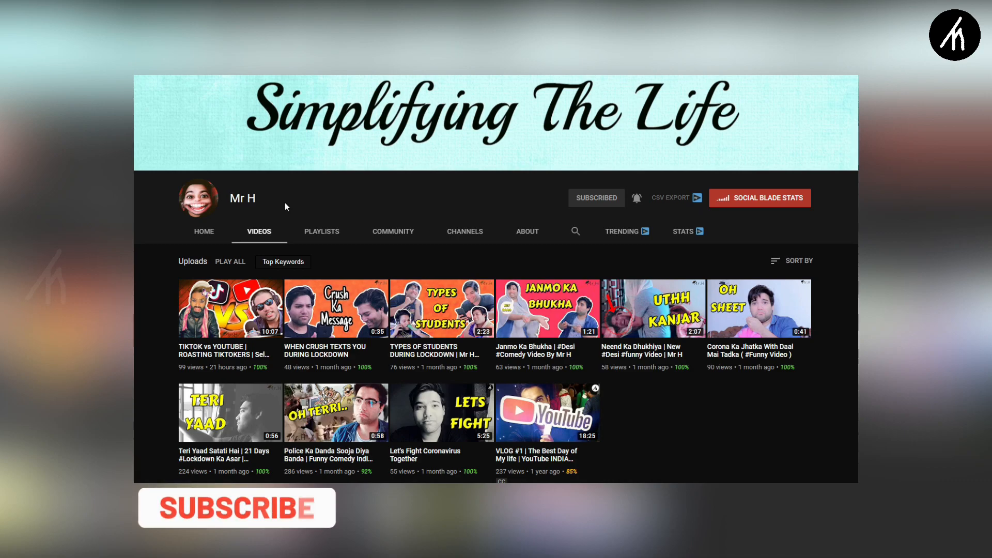
# Place the Panther Blue By Techno Mania clip at the start of video track 1.
pyautogui.click(237, 508)
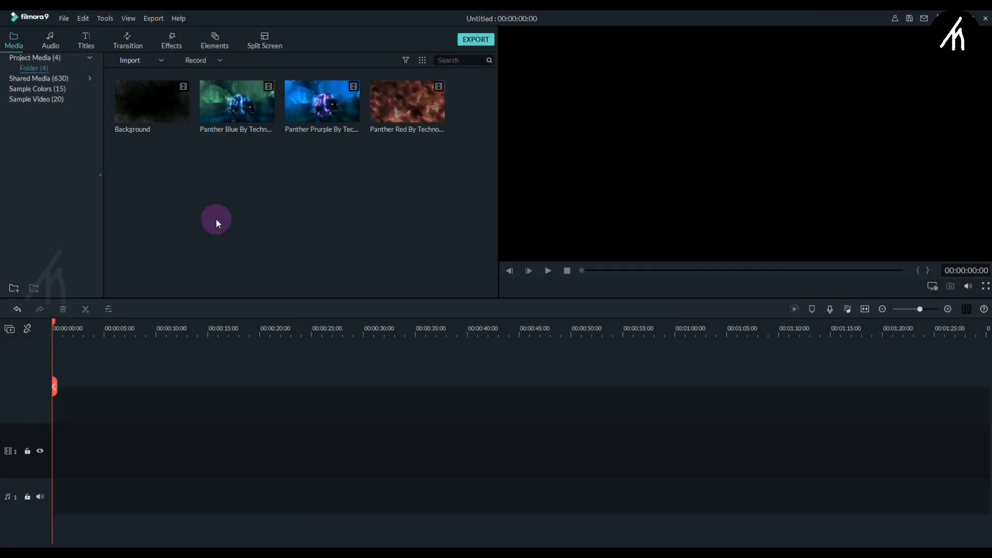
pyautogui.moveTo(295, 314)
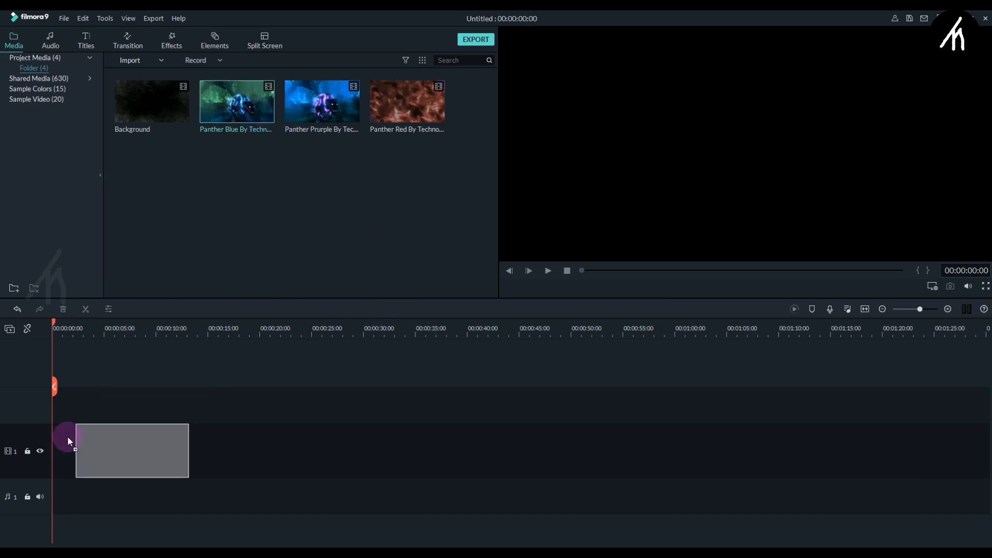
pyautogui.moveTo(235, 105); pyautogui.dragTo(107, 451)
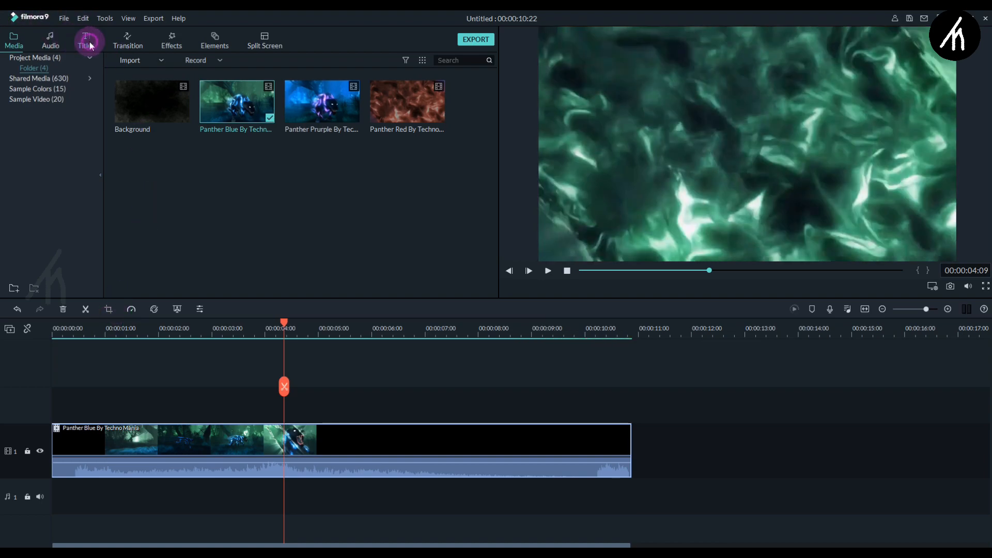
# Add a Default Title from the Titles category onto track 2 above the clip.
pyautogui.click(85, 41)
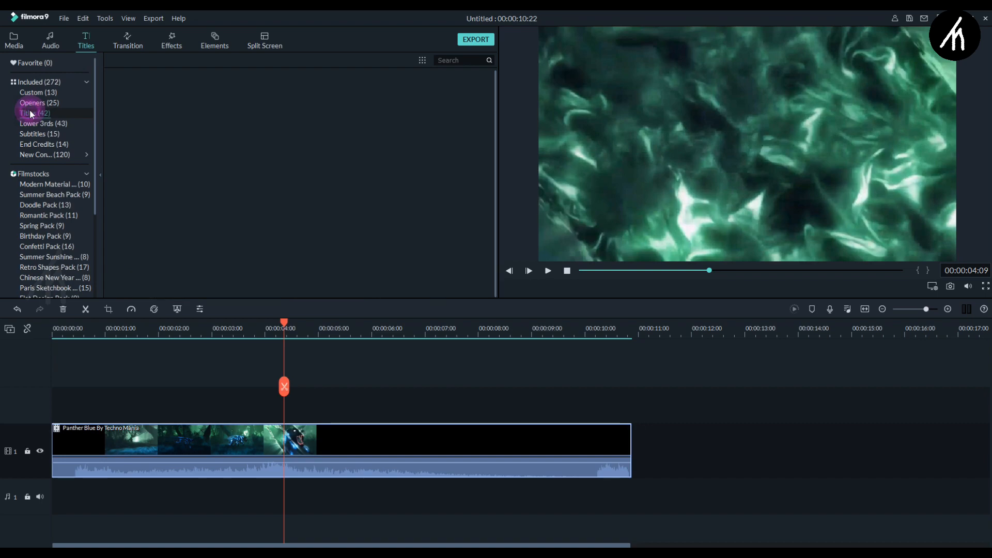
pyautogui.click(29, 114)
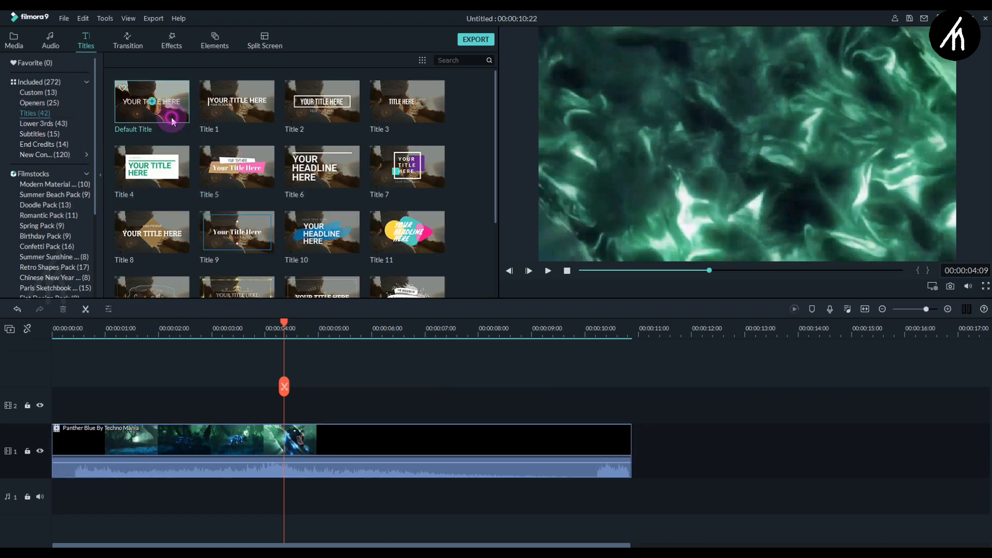
pyautogui.moveTo(152, 105); pyautogui.dragTo(371, 405)
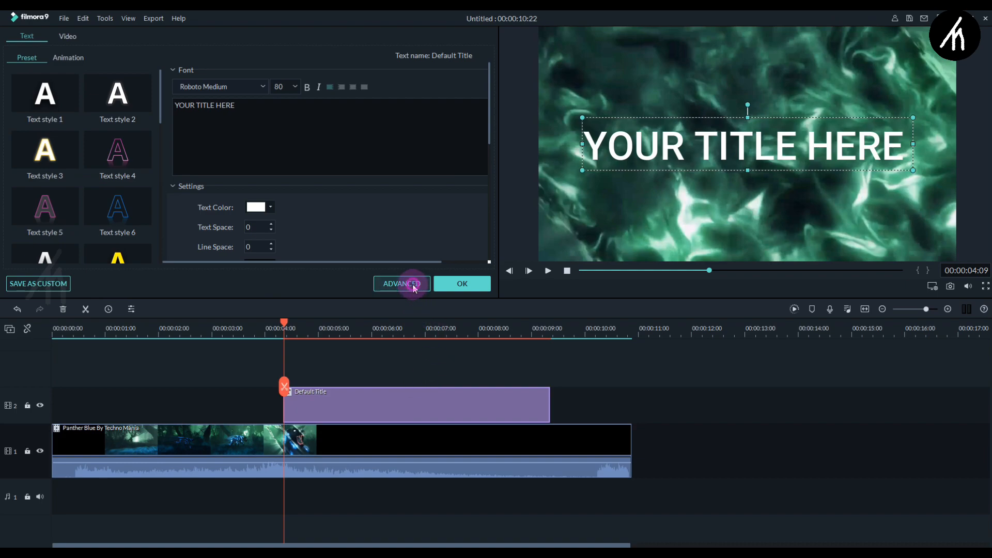
# Edit the title to read TECHNO MANIA in a tilted Surfing Capital font and confirm.
pyautogui.click(401, 284)
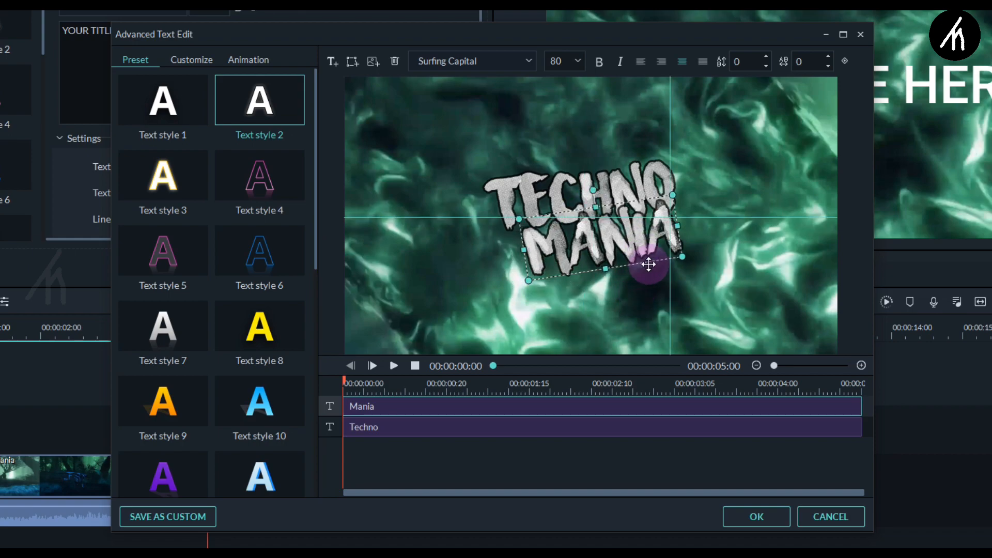
pyautogui.click(757, 517)
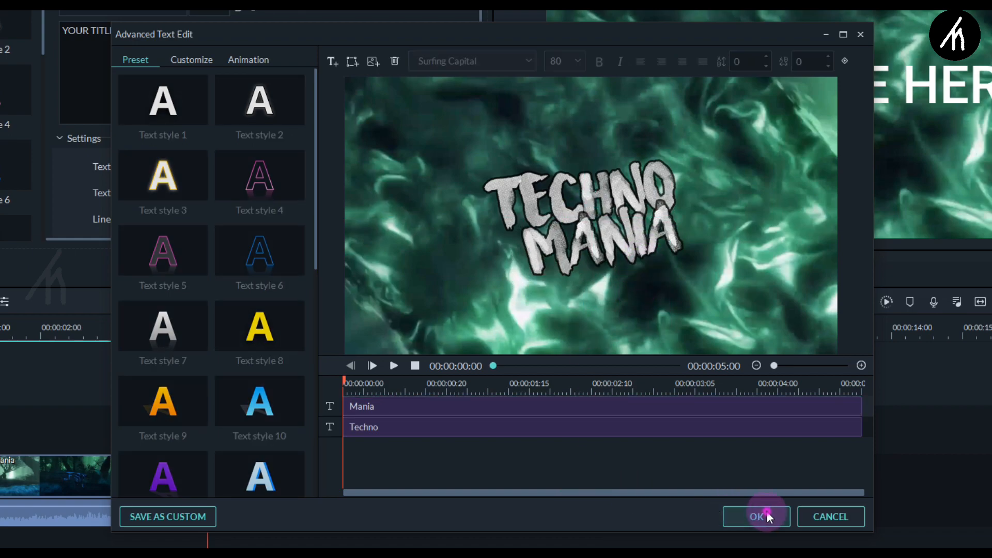
pyautogui.click(757, 517)
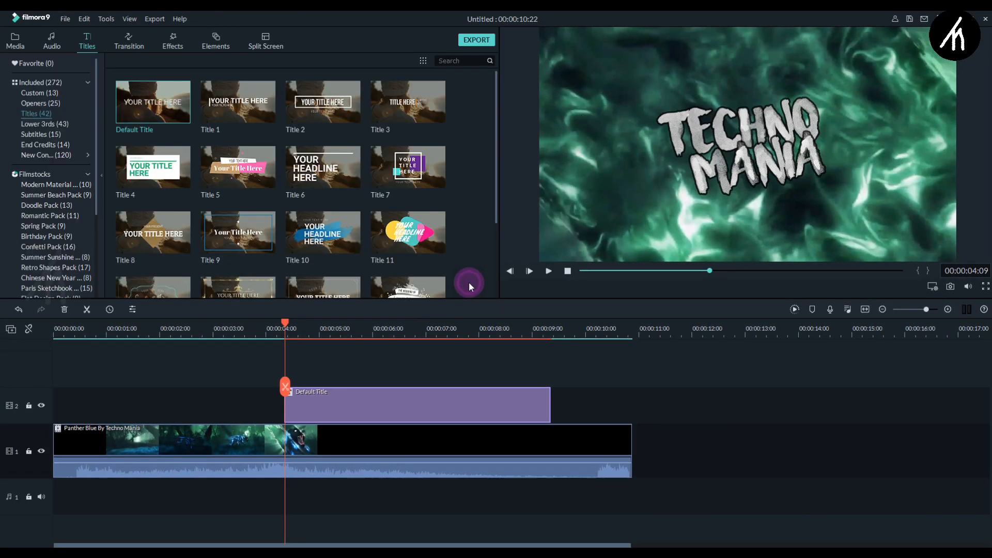
# Add a Dissolve transition at the title's start and preview its entrance.
pyautogui.click(548, 271)
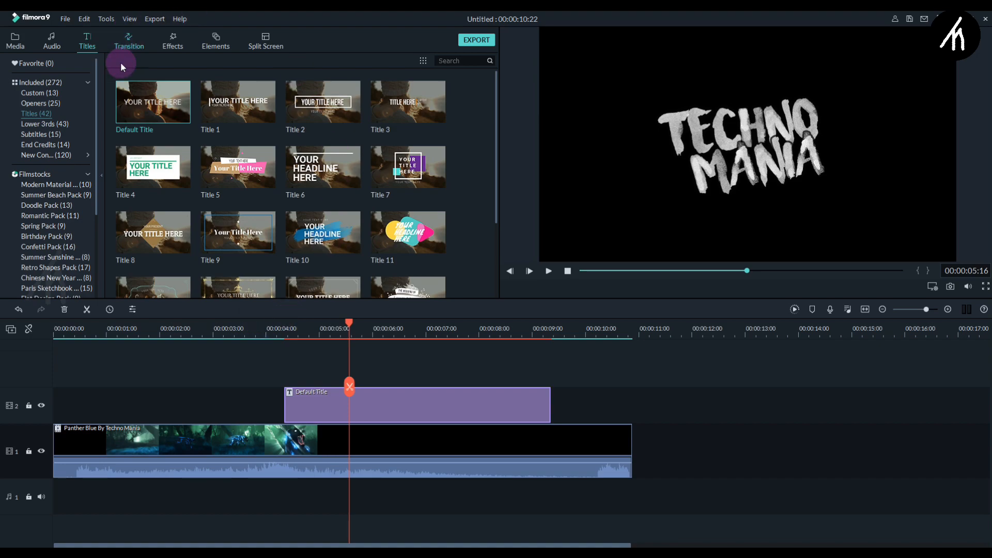
pyautogui.click(128, 40)
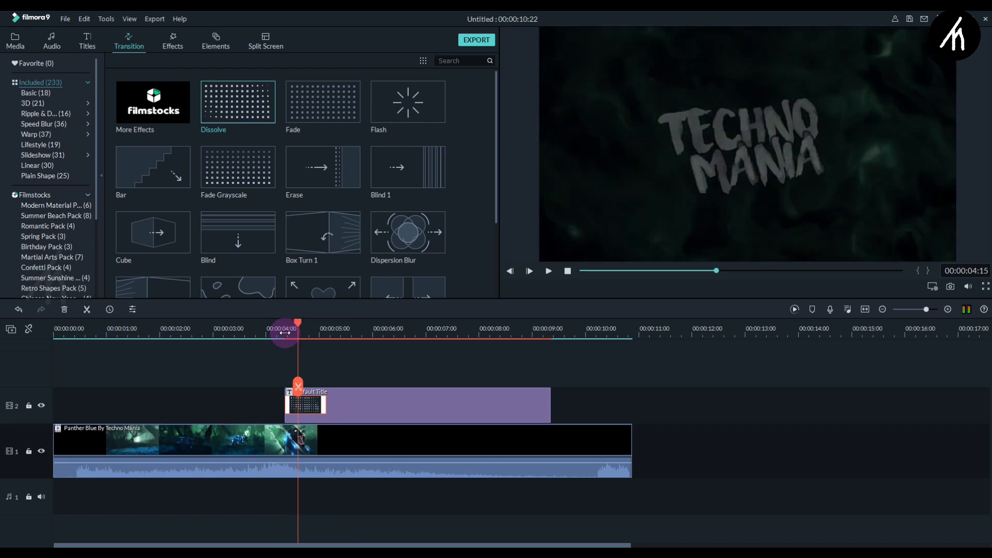
pyautogui.click(548, 271)
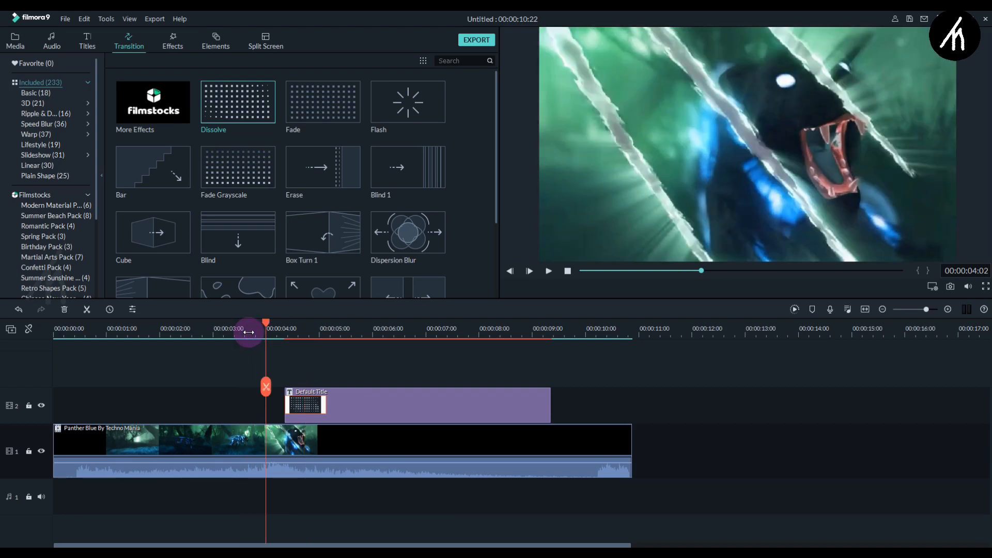
pyautogui.moveTo(265, 322); pyautogui.dragTo(281, 322)
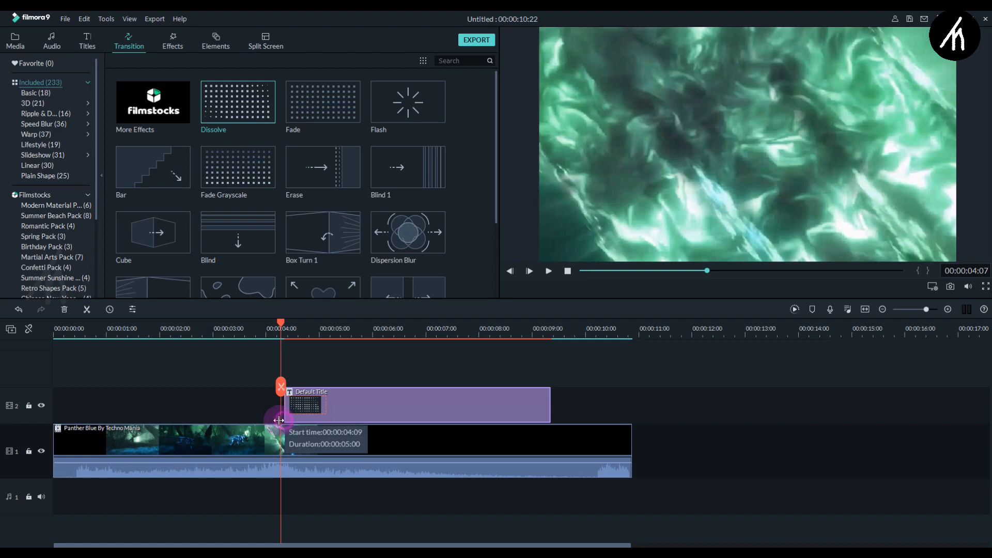
# Make the title start slightly earlier and add the Background clip on track 3.
pyautogui.moveTo(281, 324); pyautogui.dragTo(255, 323)
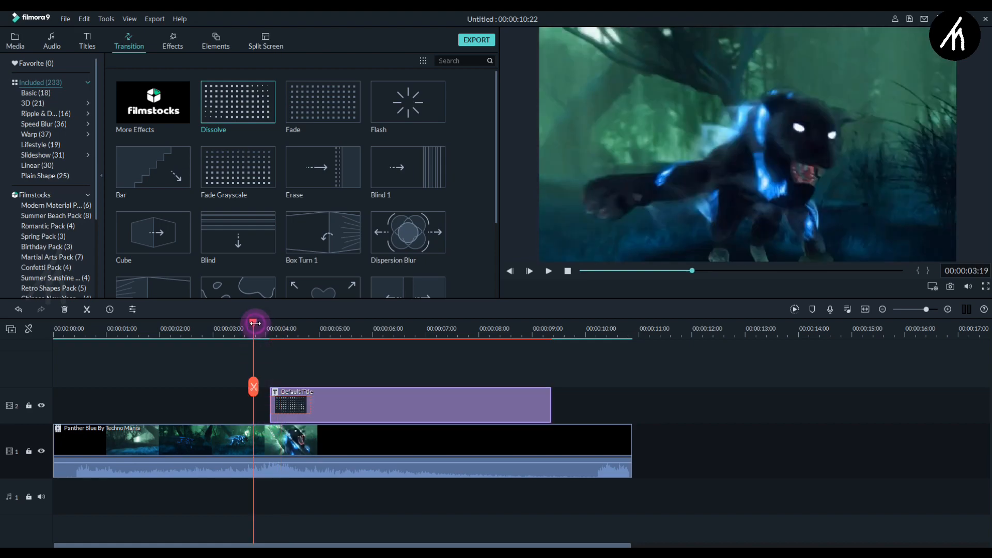
pyautogui.click(548, 271)
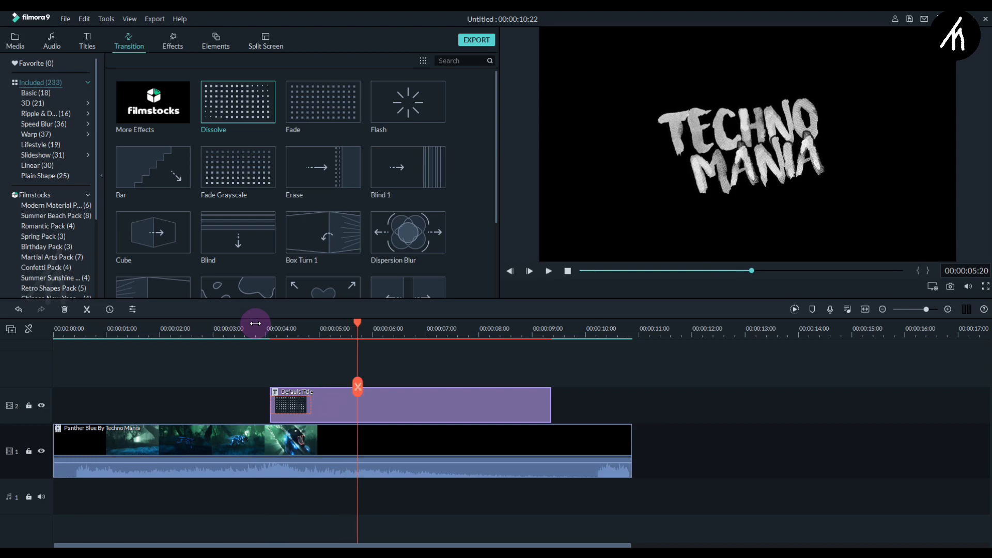
pyautogui.click(14, 40)
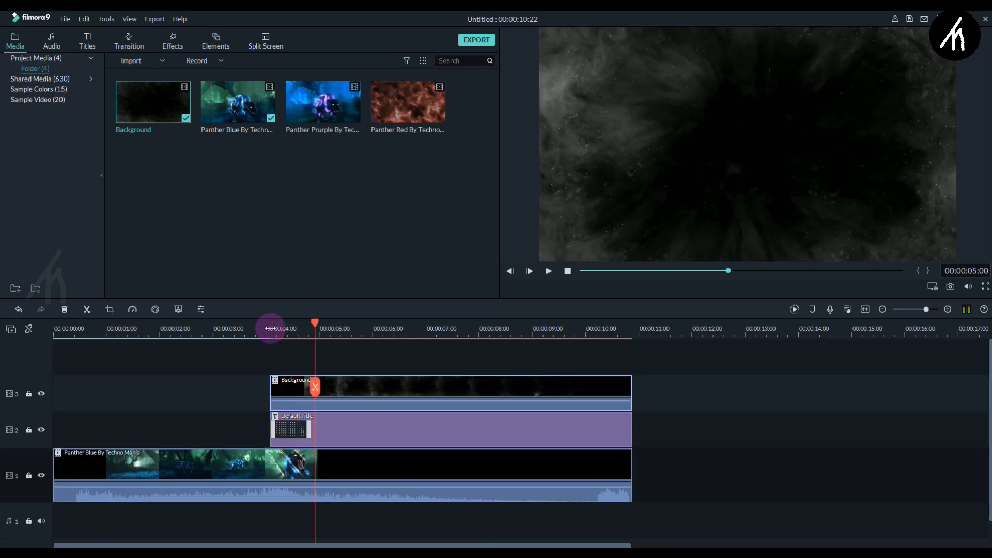
# Set the Background clip's Compositing blending mode to Lighten and confirm.
pyautogui.click(387, 397)
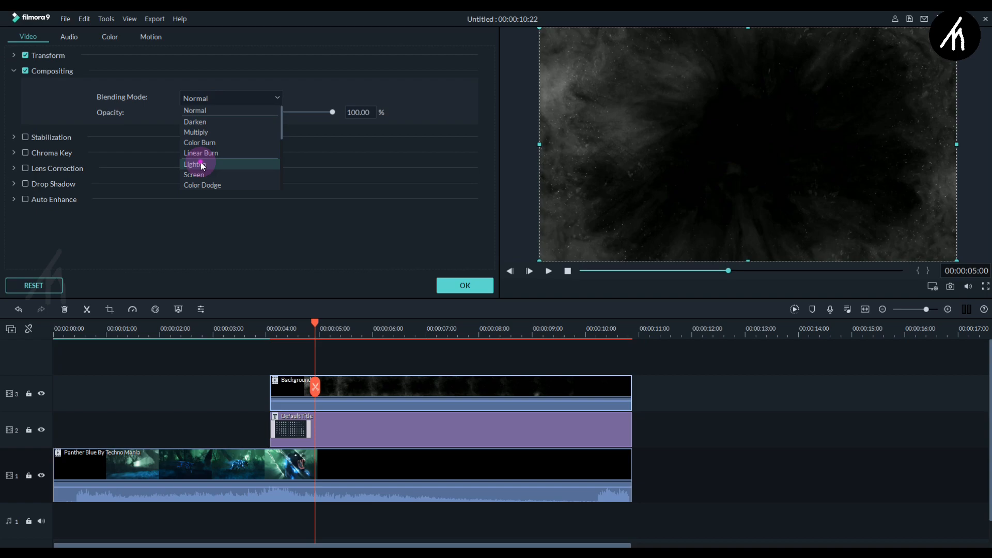
pyautogui.click(193, 163)
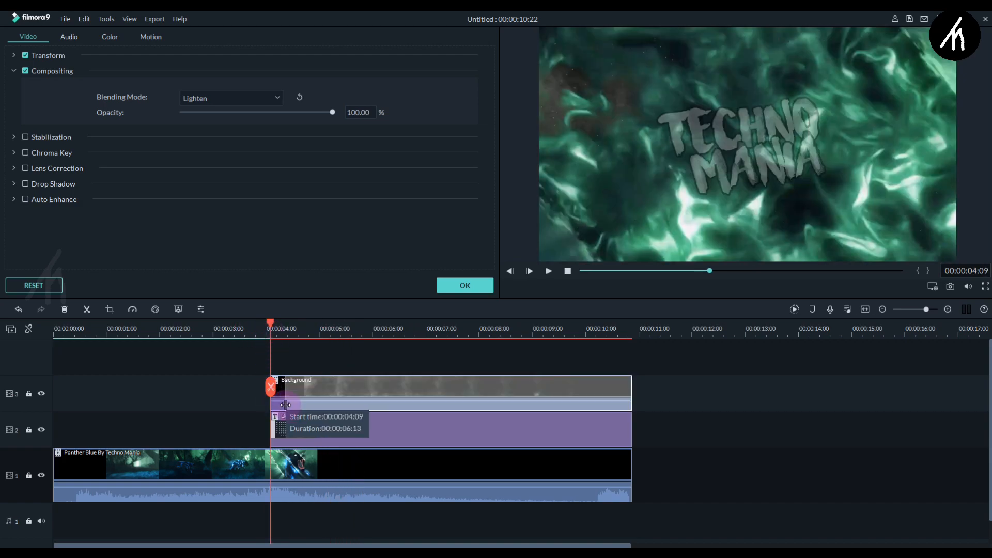
pyautogui.click(465, 285)
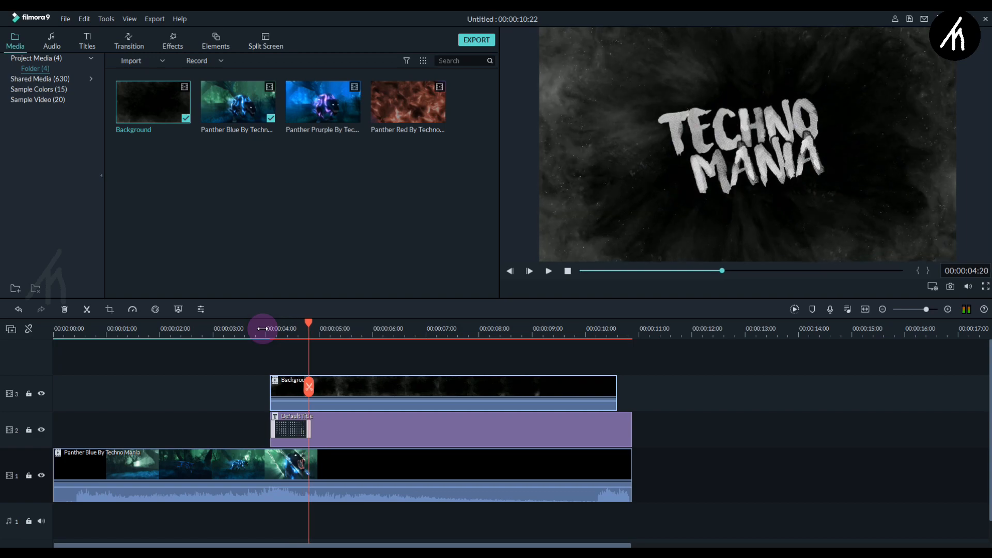
# Preview the three-track sequence from the beginning.
pyautogui.click(548, 271)
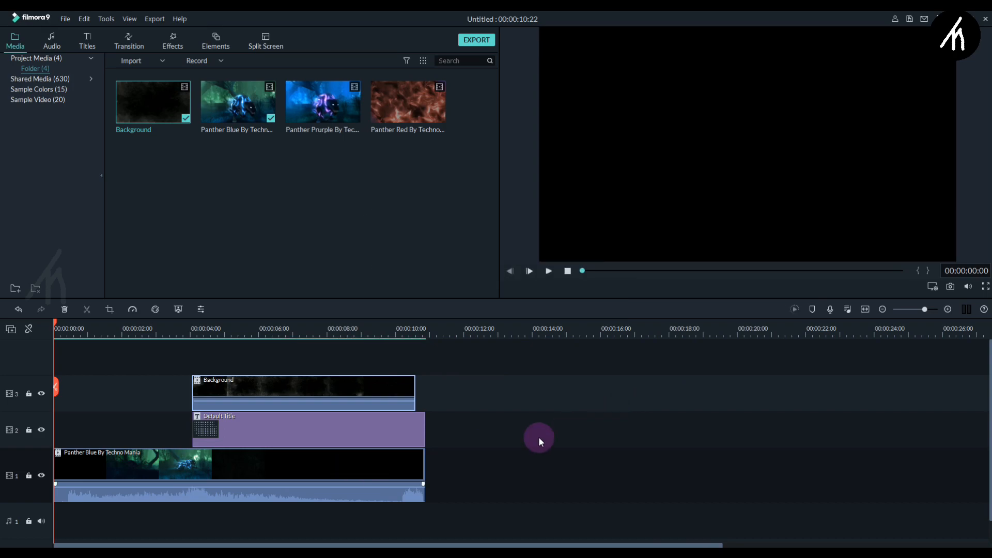
pyautogui.click(529, 271)
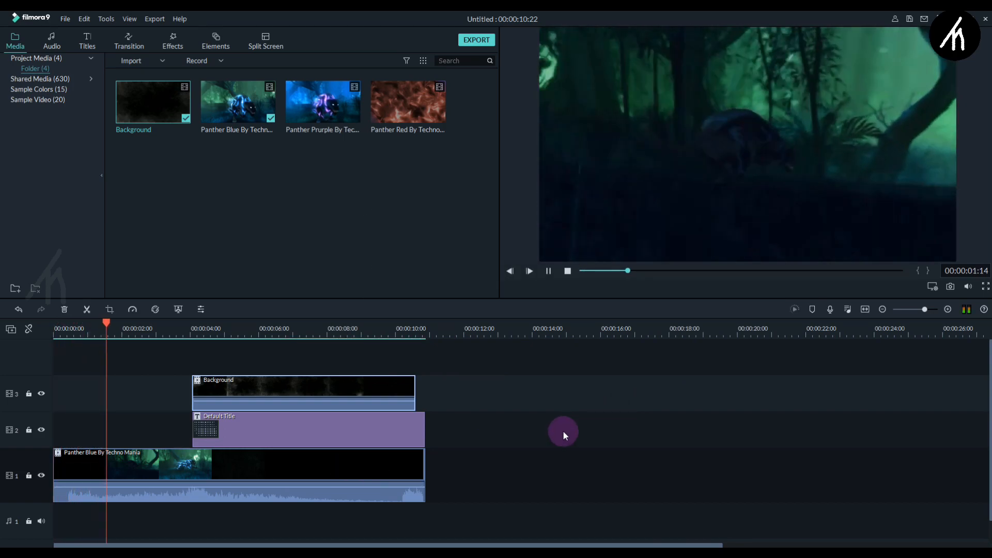